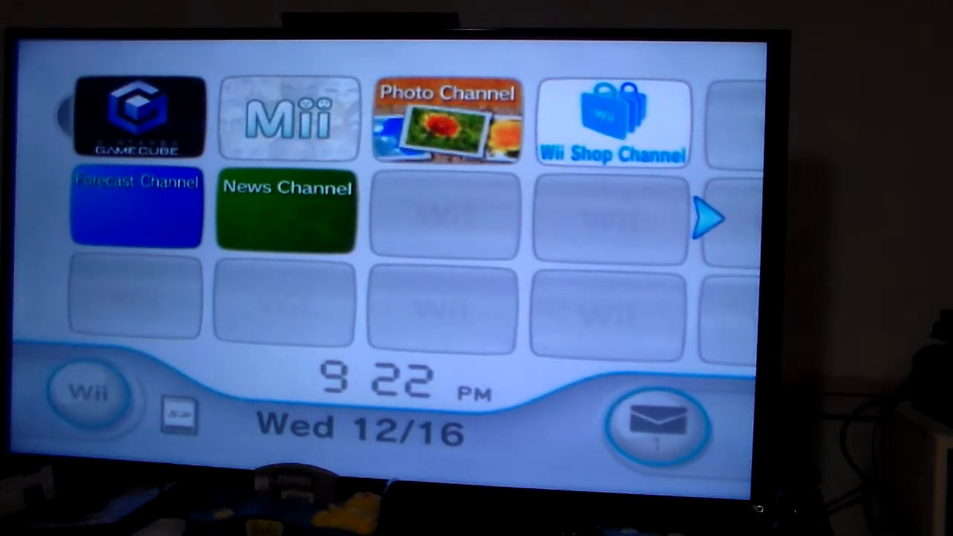
{"action": "mouse_move", "coordinate": [171, 134]}
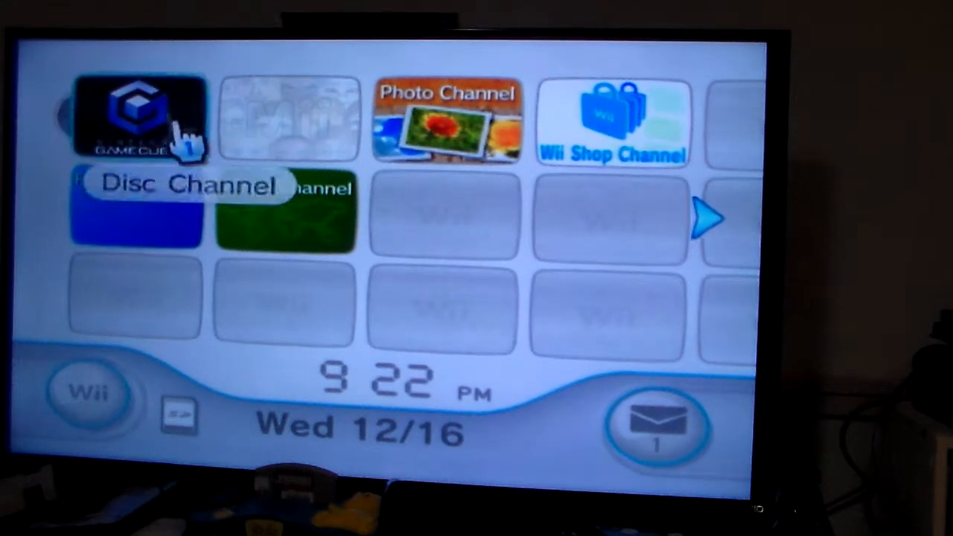
Step: Open the Disc Channel tile holding the inserted Nintendo GameCube disc
{"action": "left_click", "coordinate": [138, 119]}
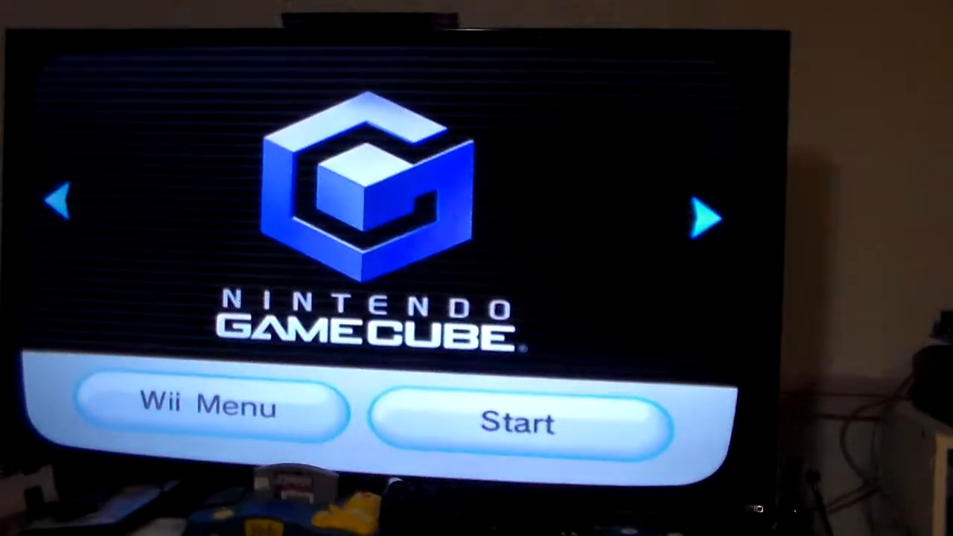
Step: Start the GameCube game, reaching the no Memory Card in Slot A warning
{"action": "left_click", "coordinate": [518, 422]}
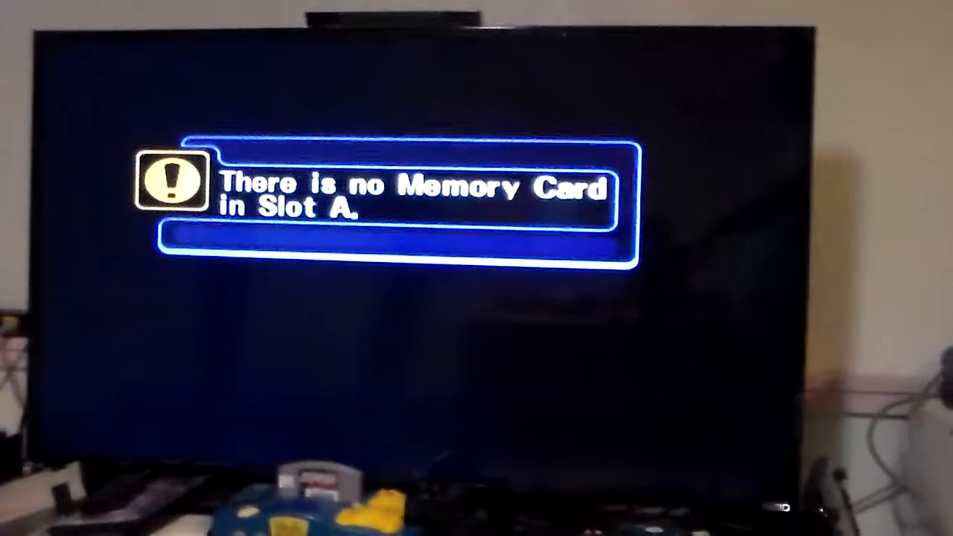